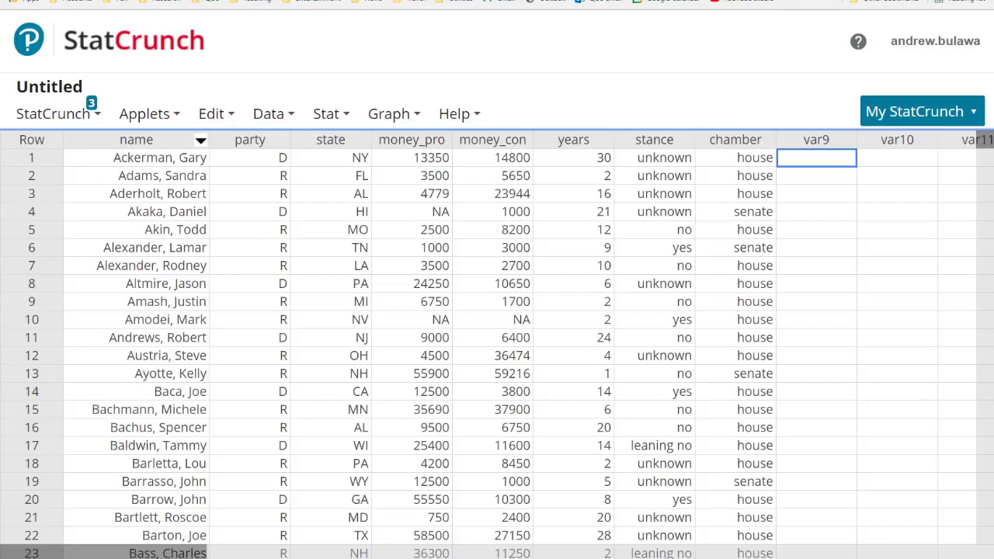
# Sort the table ascending by money_pro from its column menu, placing -5000 in row 1.
pyautogui.doubleClick(331, 140)
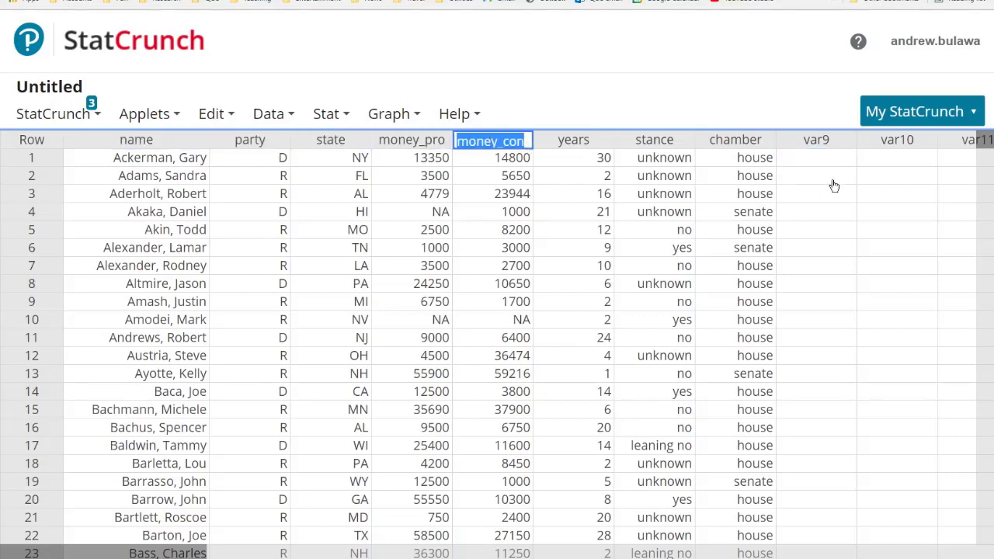
pyautogui.click(817, 157)
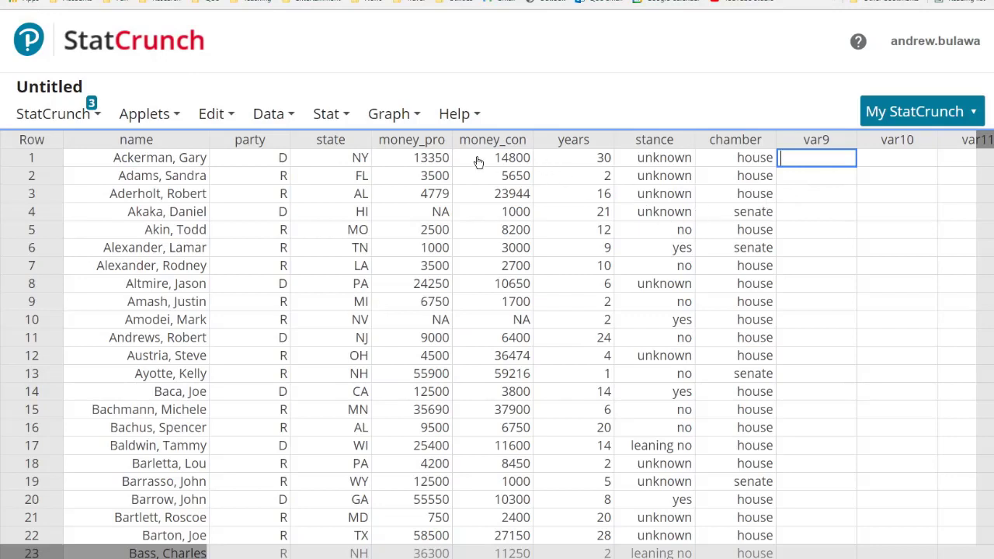
pyautogui.moveTo(466, 201)
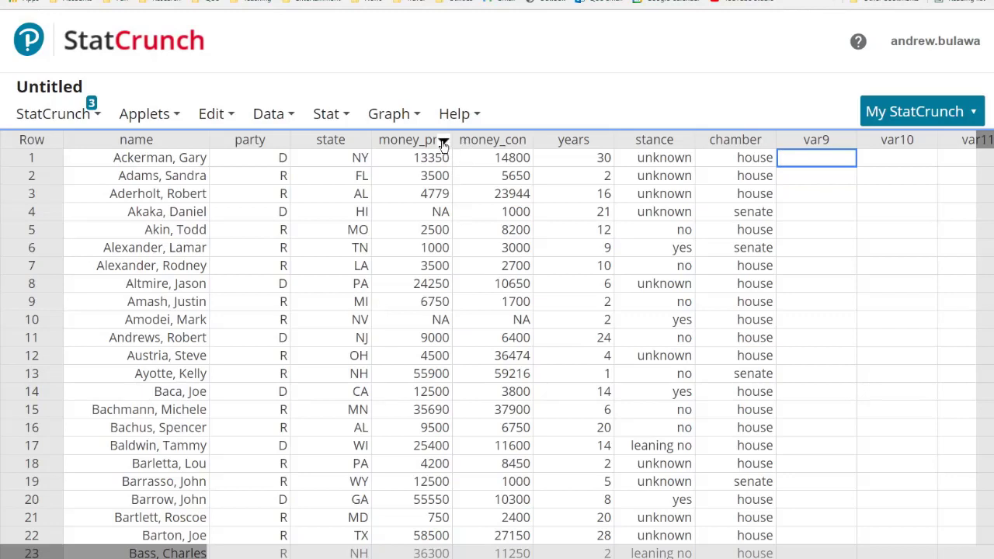
pyautogui.click(442, 140)
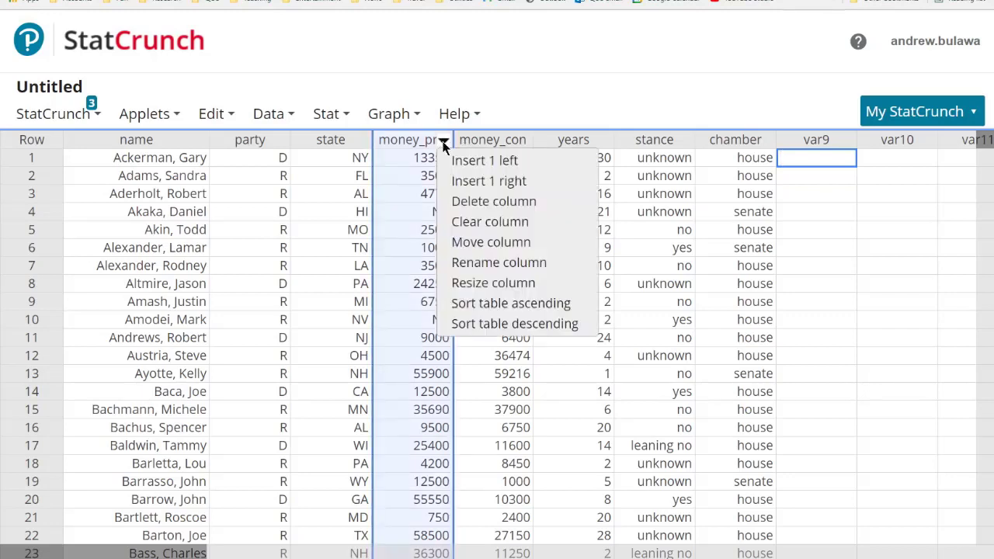
pyautogui.moveTo(487, 311)
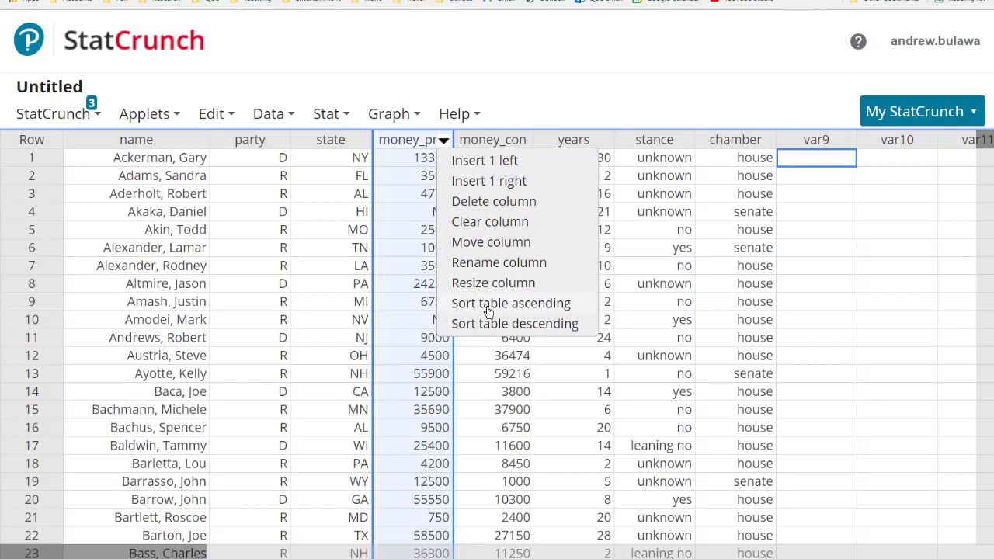
pyautogui.click(509, 303)
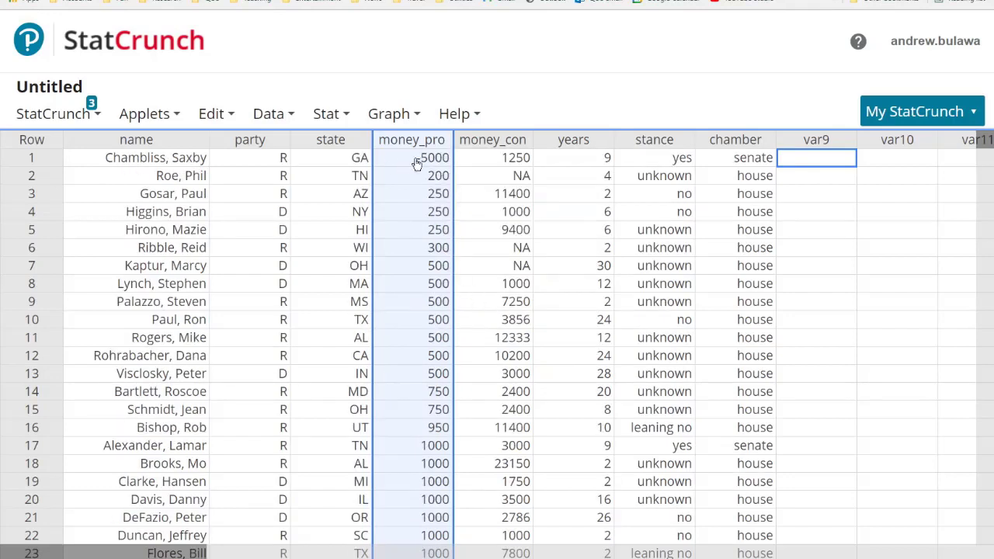
pyautogui.scroll(-3)
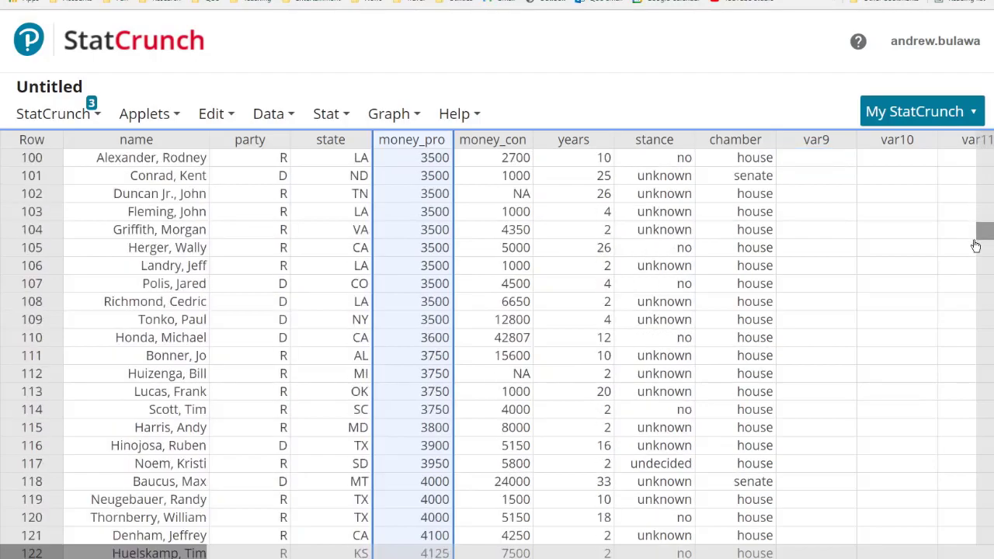
pyautogui.scroll(-3)
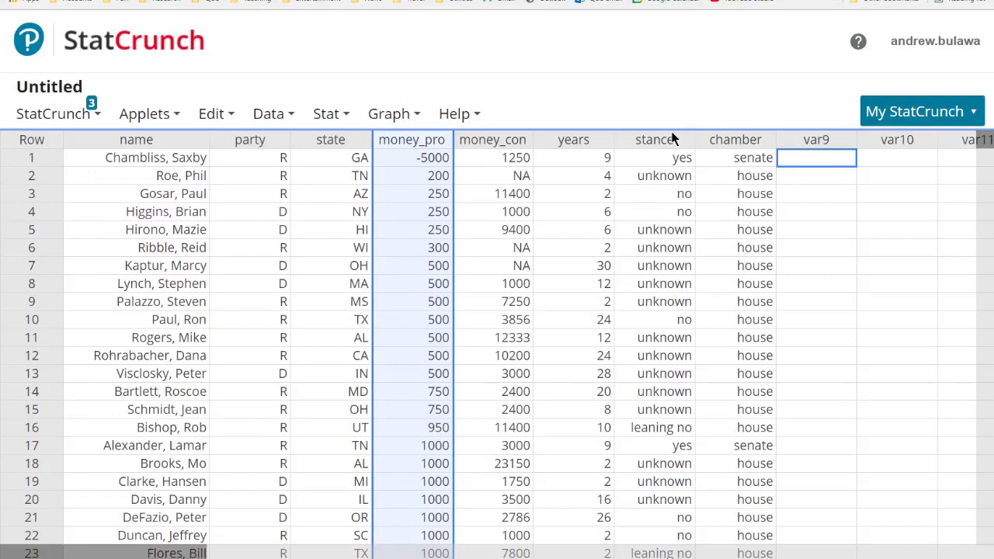
# Sort descending by money_pro so NA rows lead, then 571600, ending with -5000 at row 534.
pyautogui.click(444, 140)
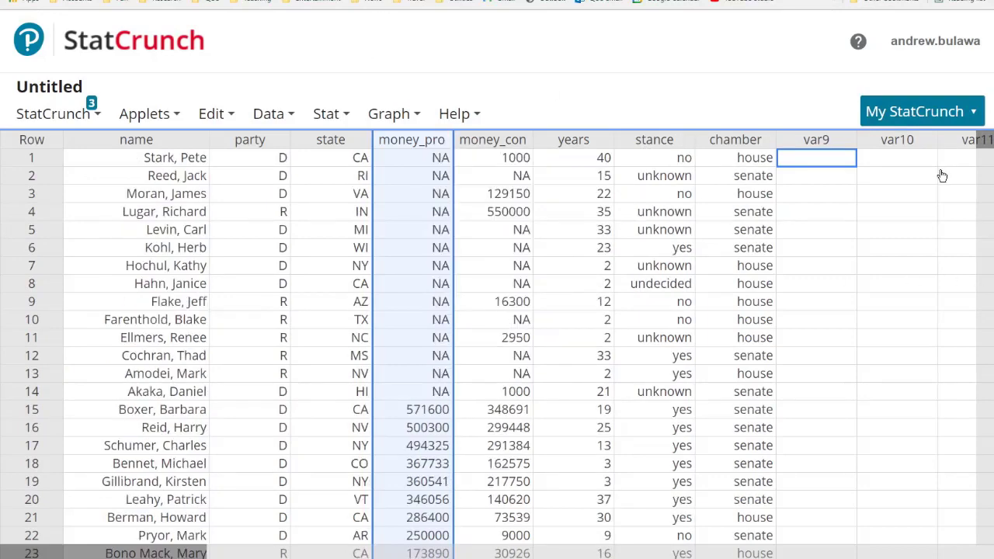
pyautogui.scroll(-3)
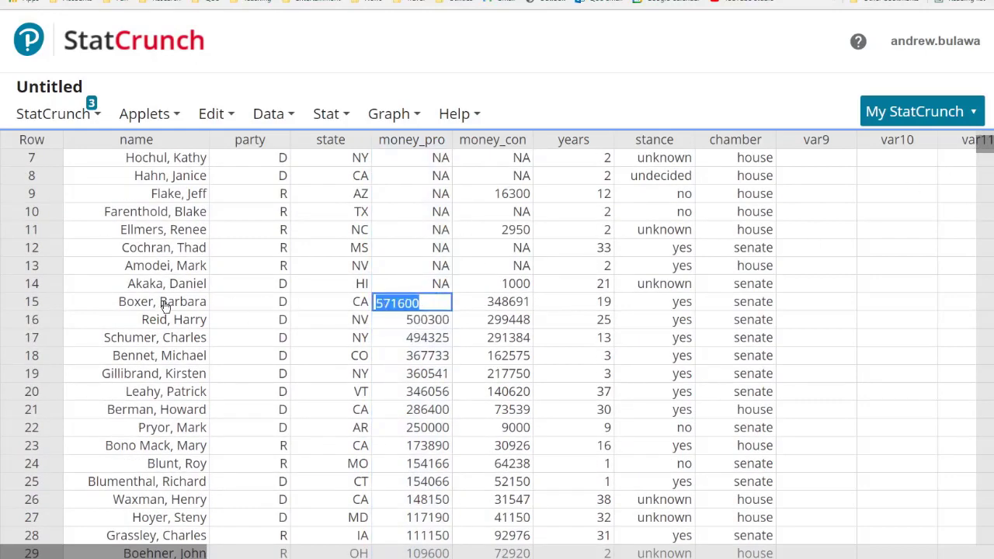
pyautogui.moveTo(113, 307)
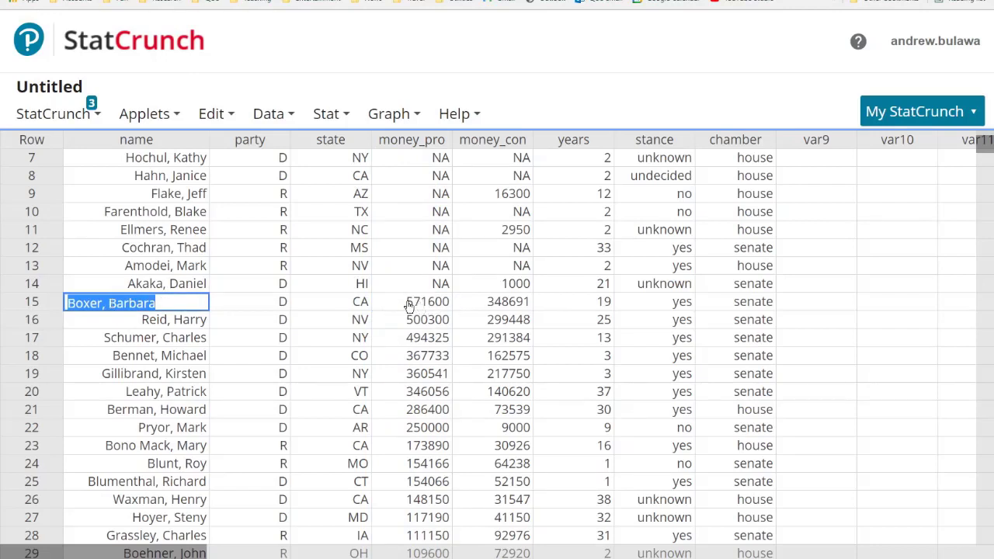
pyautogui.moveTo(405, 373)
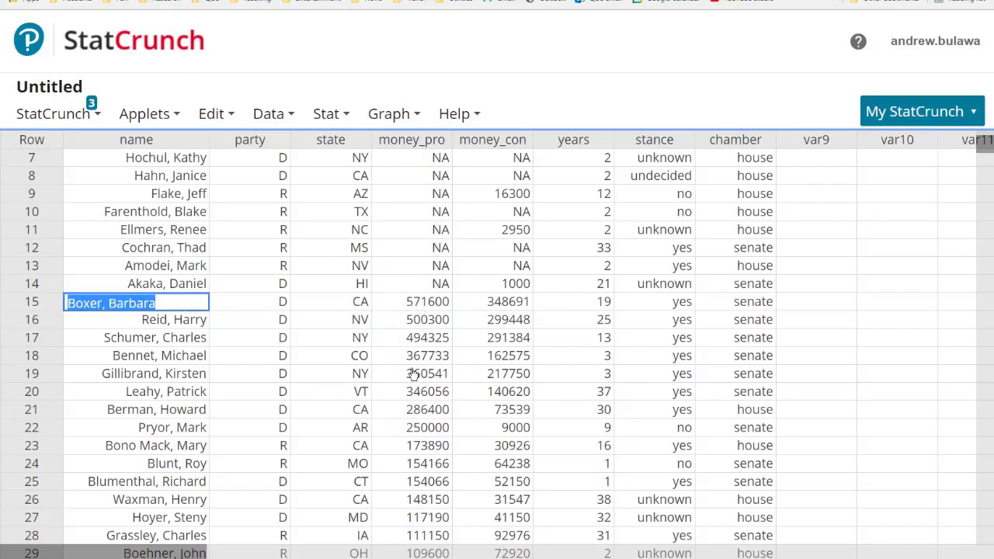
pyautogui.scroll(-3)
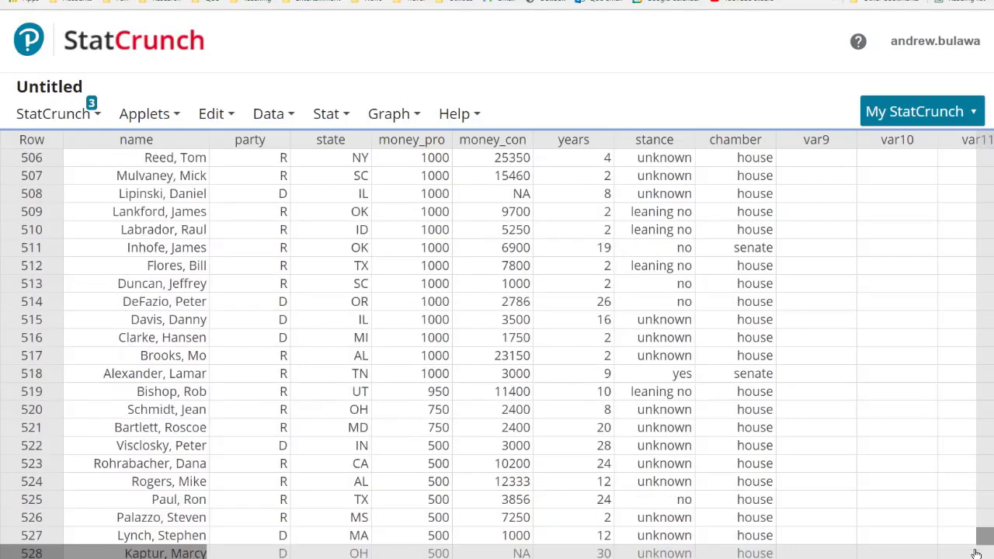
pyautogui.scroll(-3)
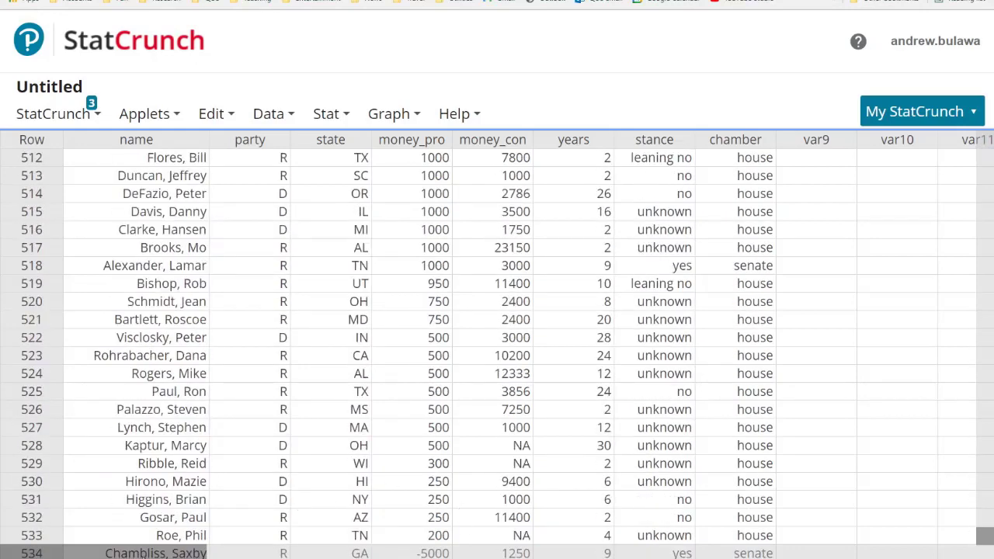
pyautogui.moveTo(146, 555)
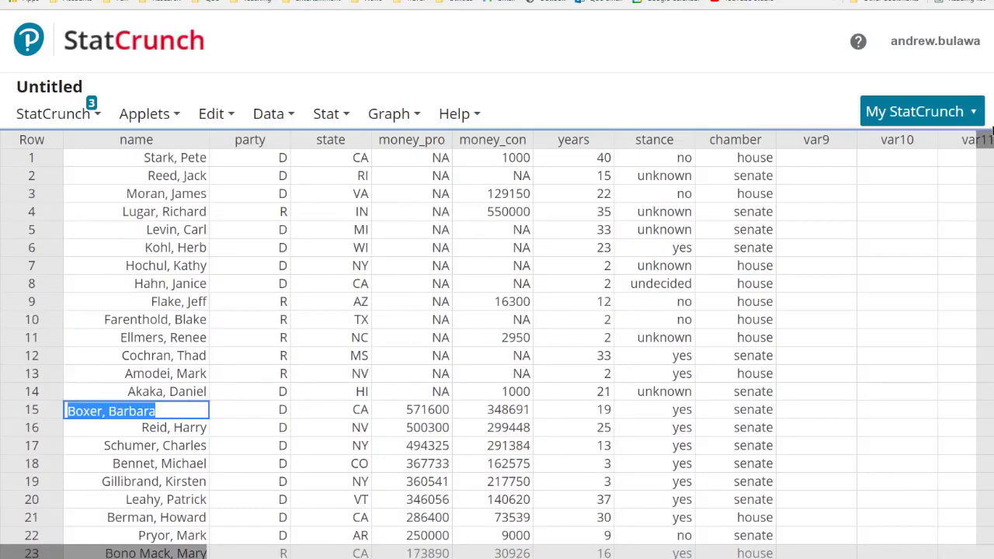
pyautogui.moveTo(427, 168)
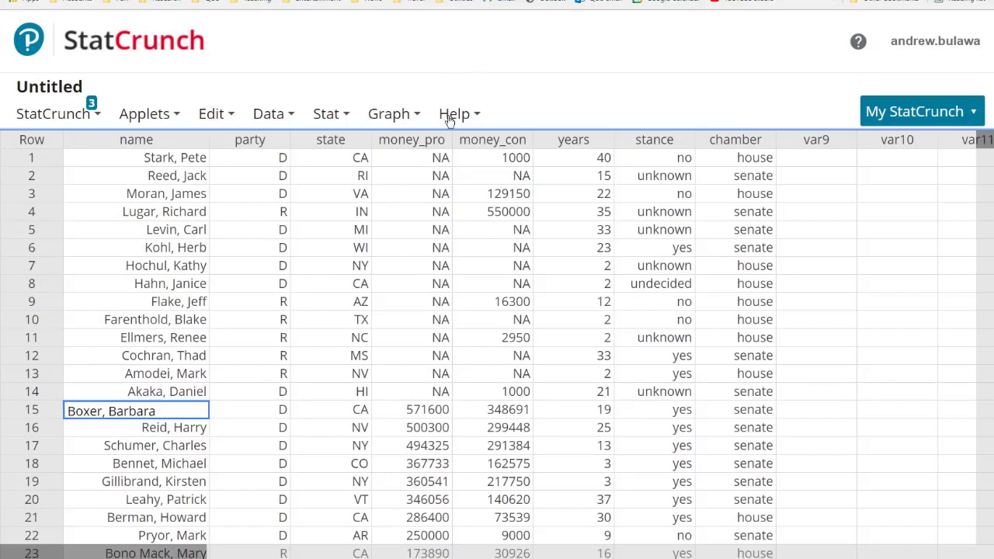
# Glance at the Help menu, then show the Data menu of operations.
pyautogui.click(454, 113)
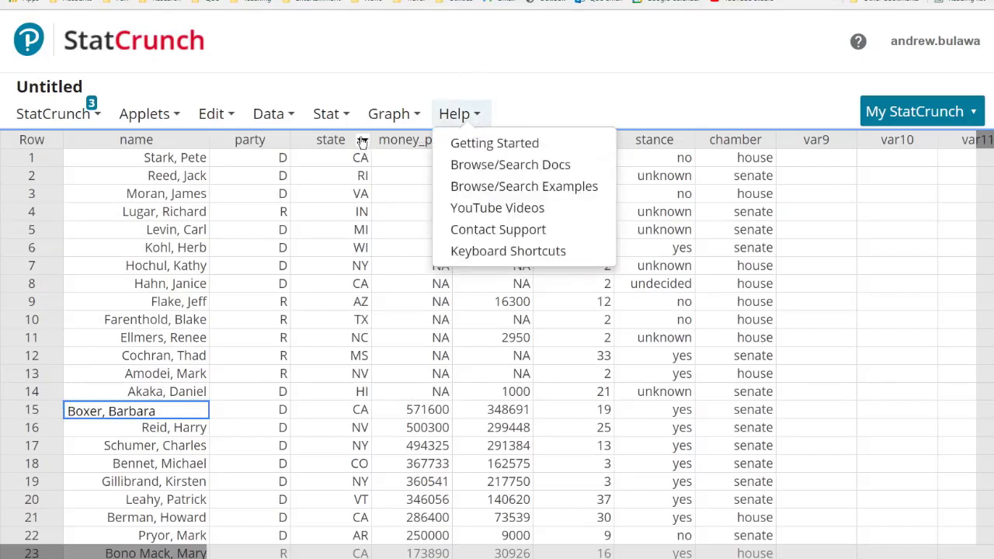
pyautogui.click(458, 114)
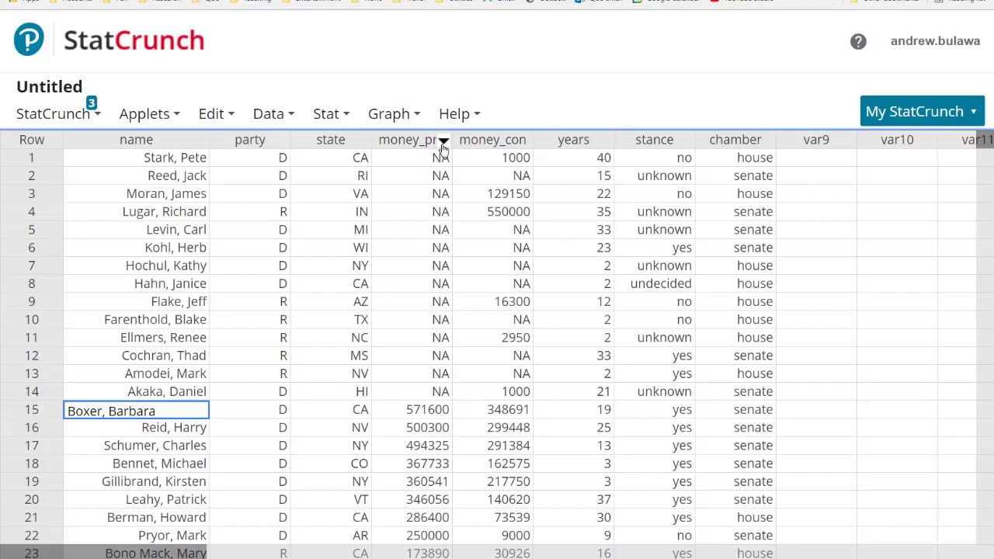
pyautogui.moveTo(603, 144)
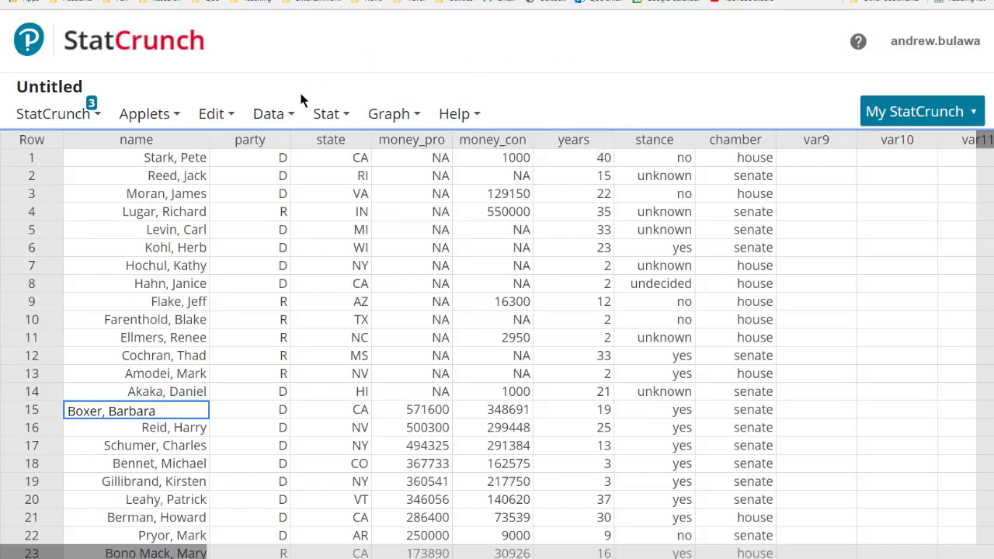
pyautogui.click(269, 113)
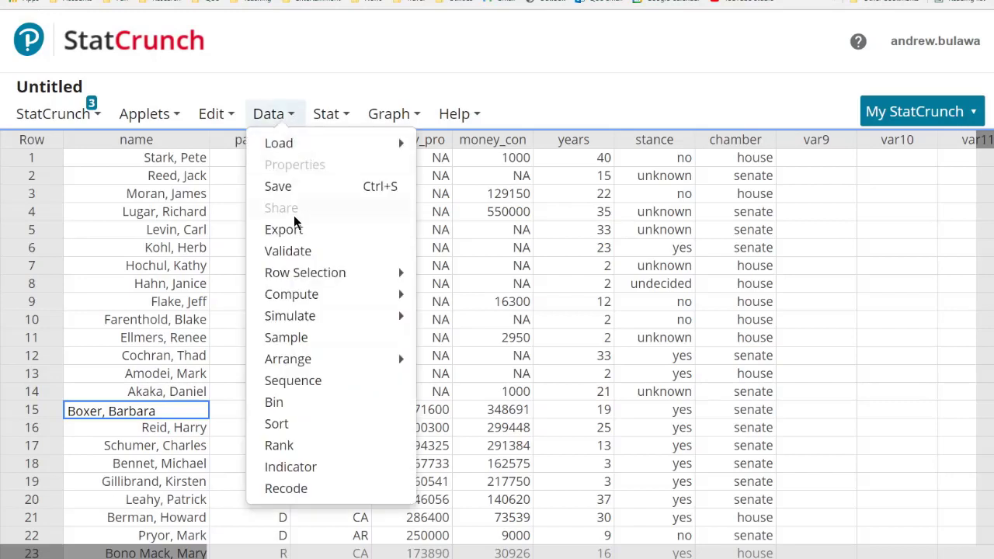
# Run Data > Sort on money_pro, Ascending, All columns, returning -5000 to row 1.
pyautogui.click(277, 424)
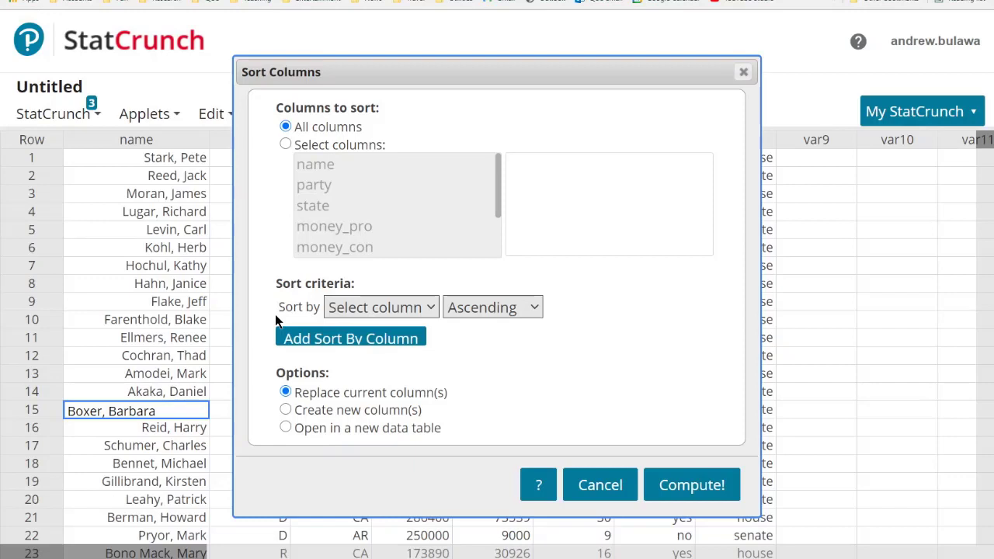
pyautogui.moveTo(282, 318)
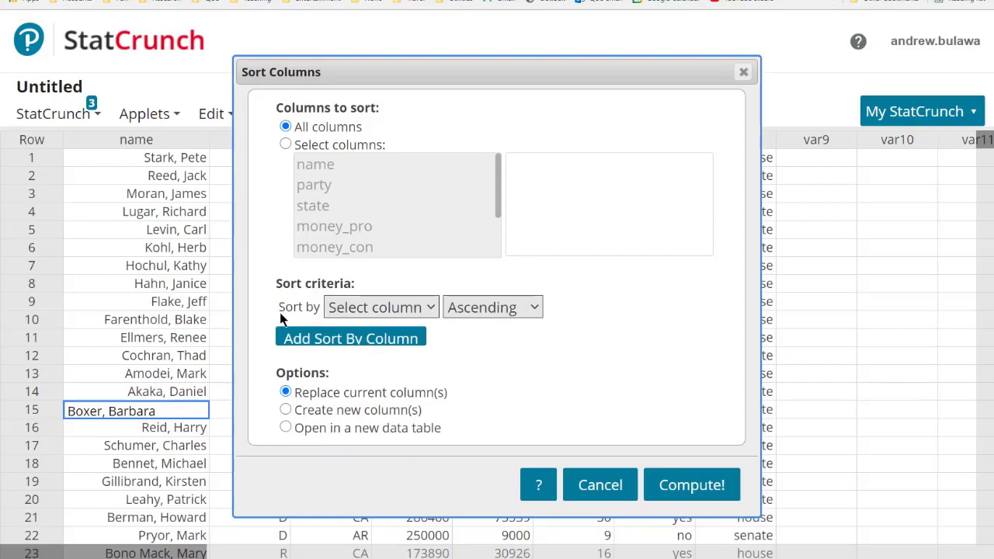
pyautogui.moveTo(427, 312)
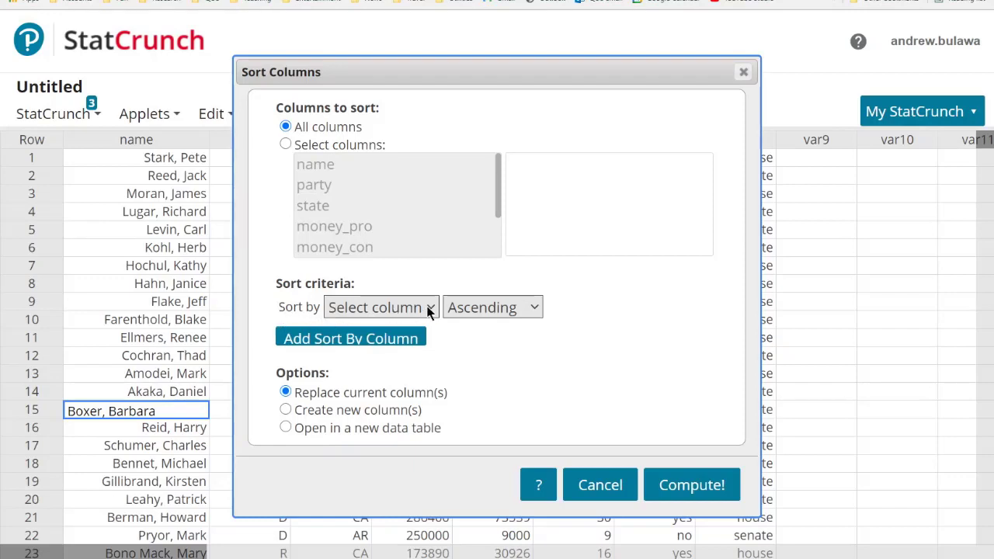
pyautogui.moveTo(407, 409)
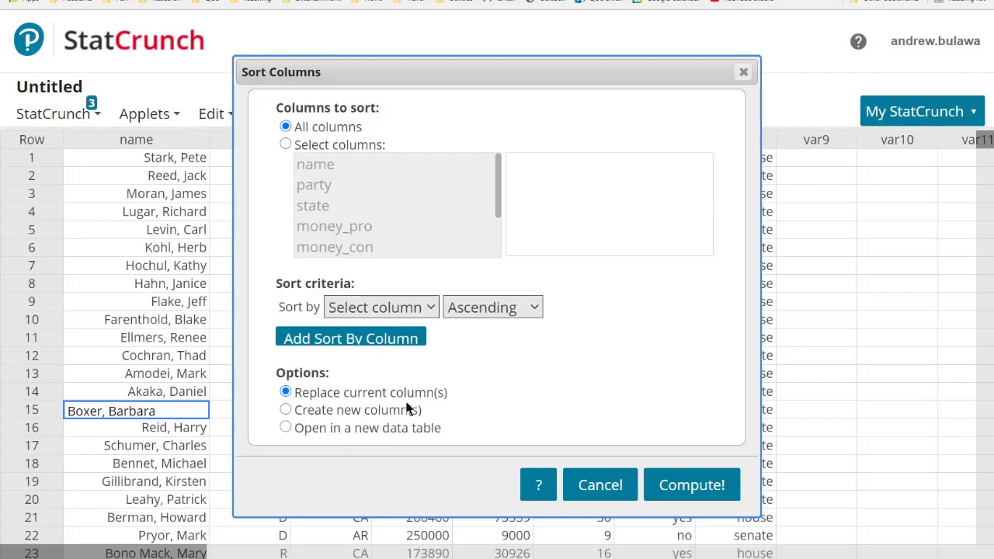
pyautogui.click(381, 307)
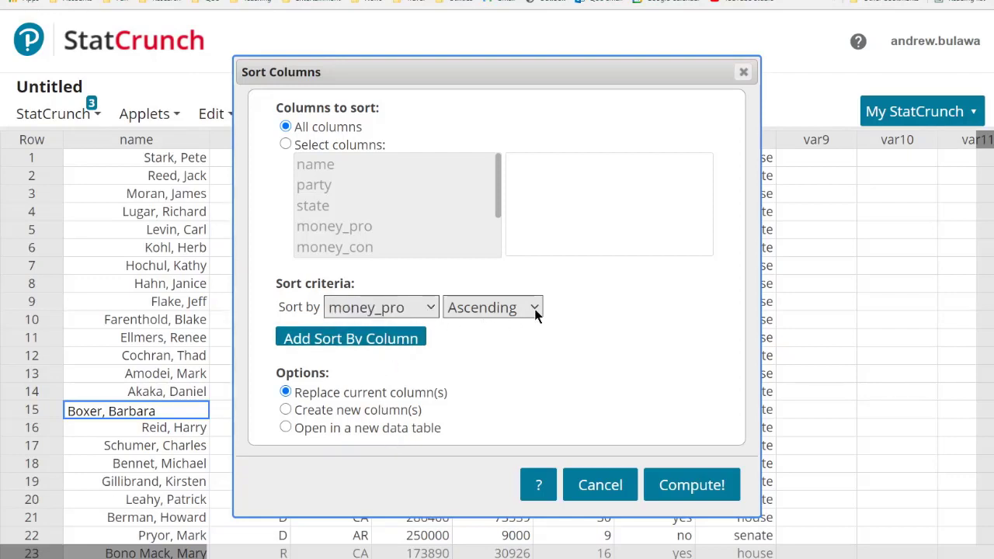
pyautogui.moveTo(475, 389)
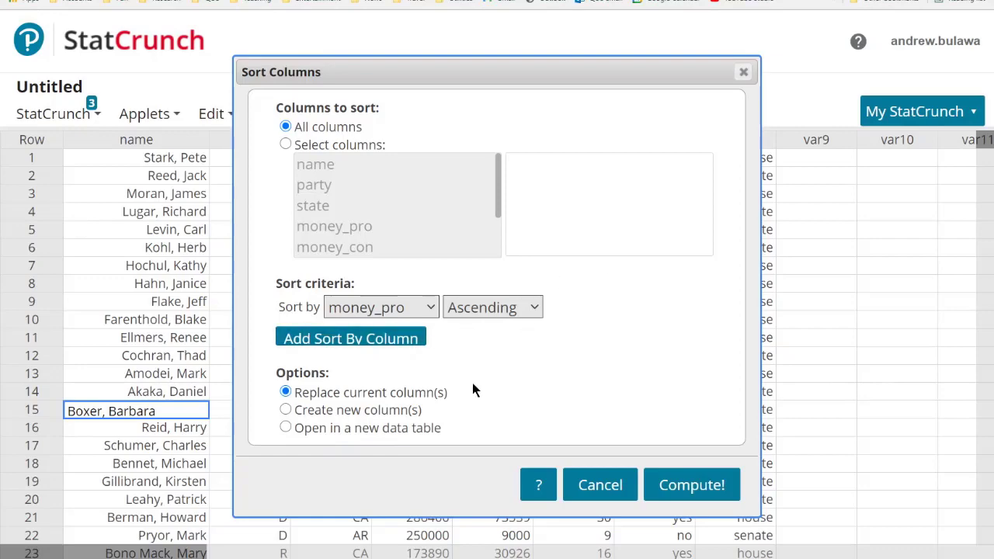
pyautogui.moveTo(664, 491)
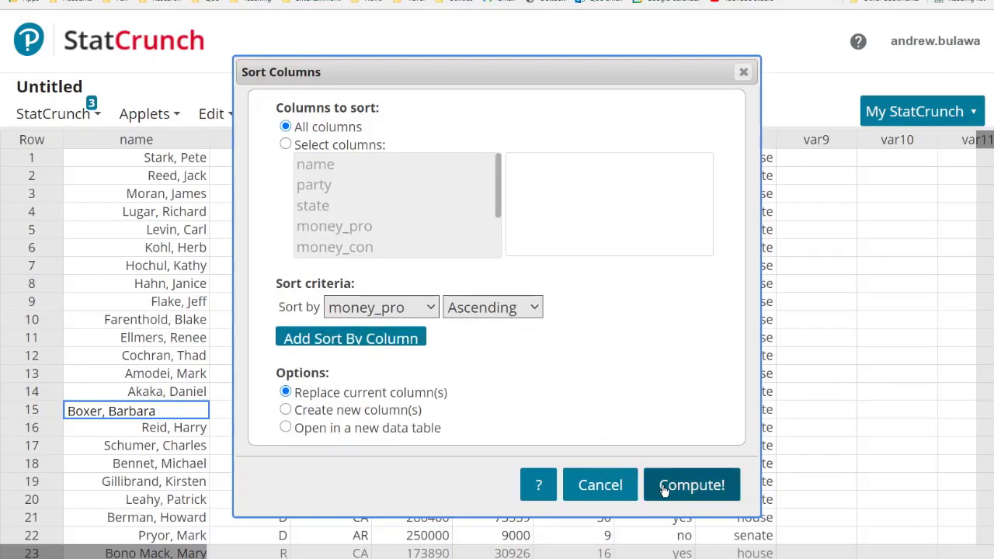
pyautogui.click(692, 485)
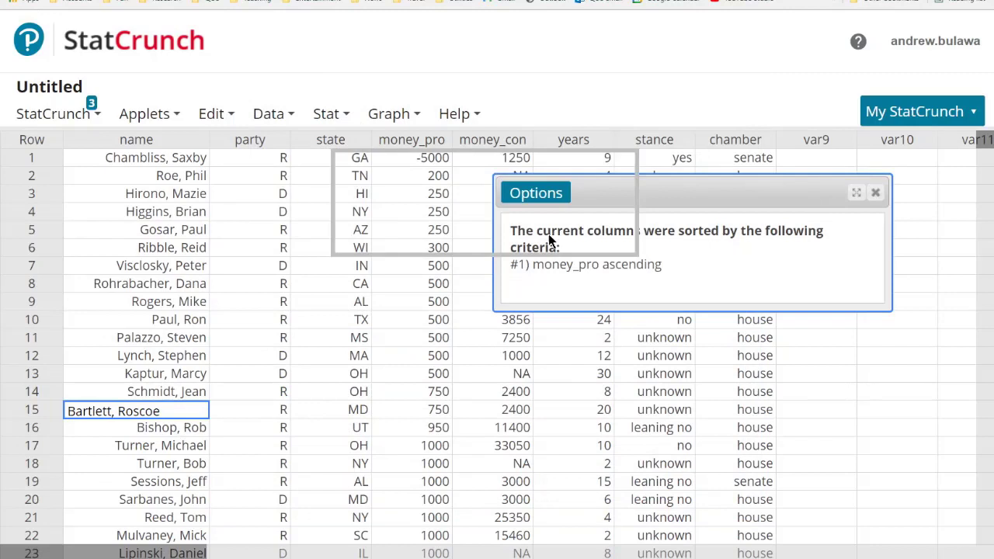
# Dismiss the sort Options results window, leaving the ascending table visible.
pyautogui.click(873, 192)
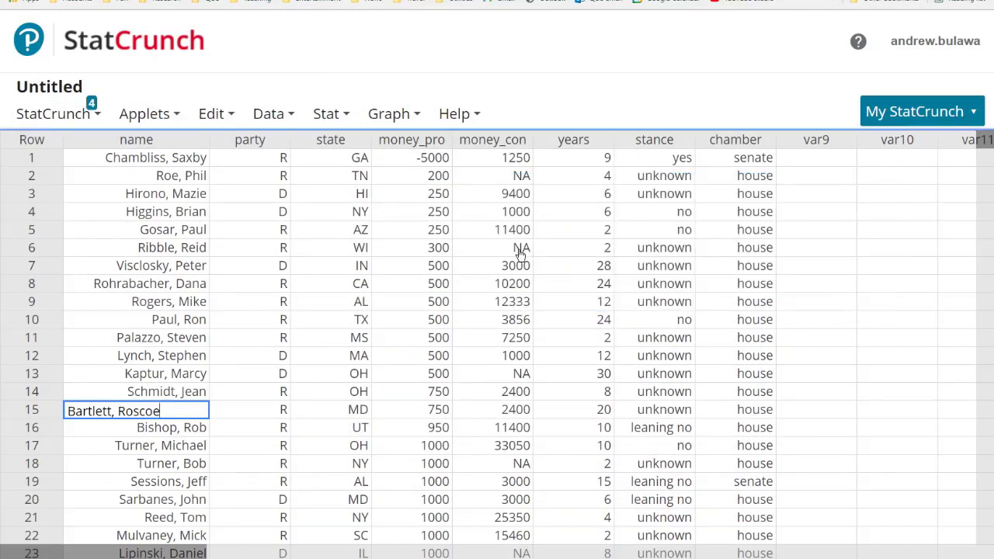
pyautogui.moveTo(598, 262)
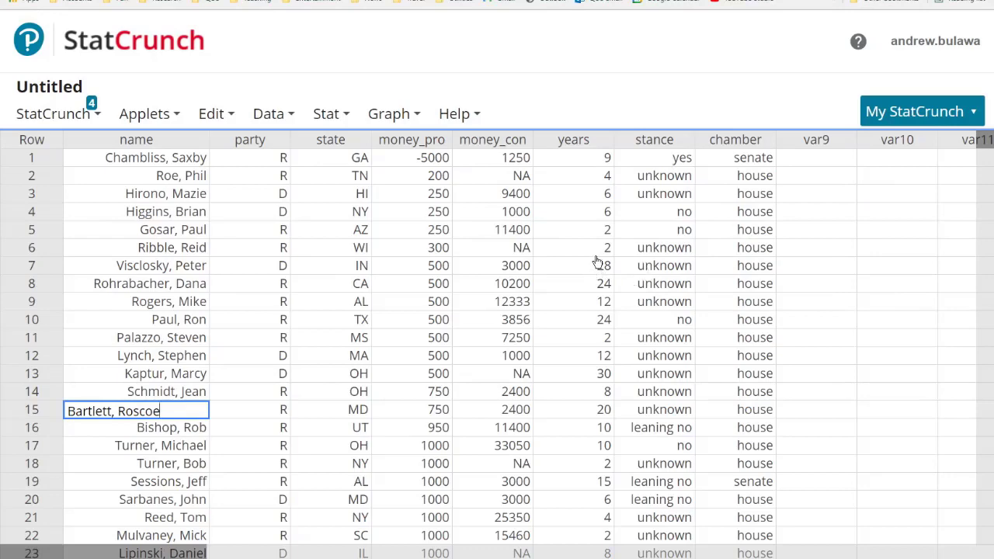